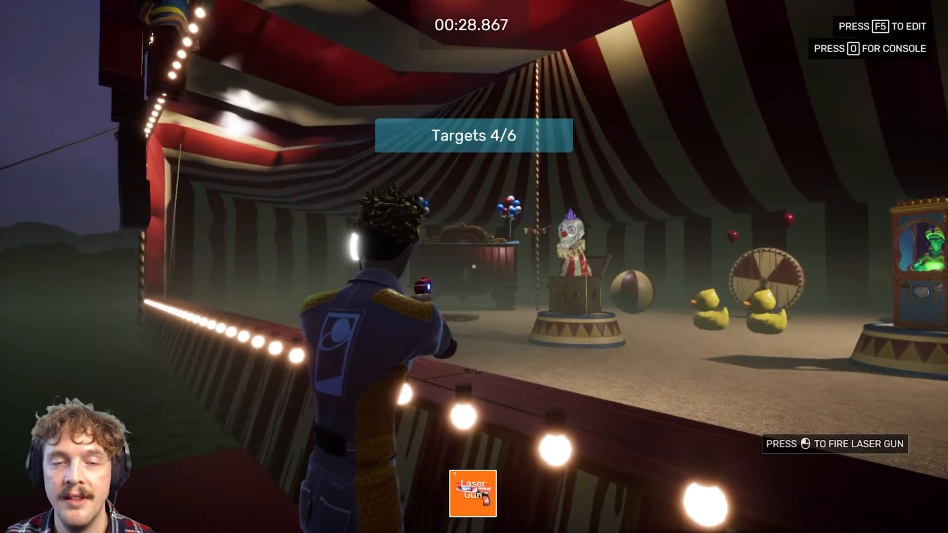
- Stop the shooting gallery playtest with F5 and return to the level editor
key(f5)
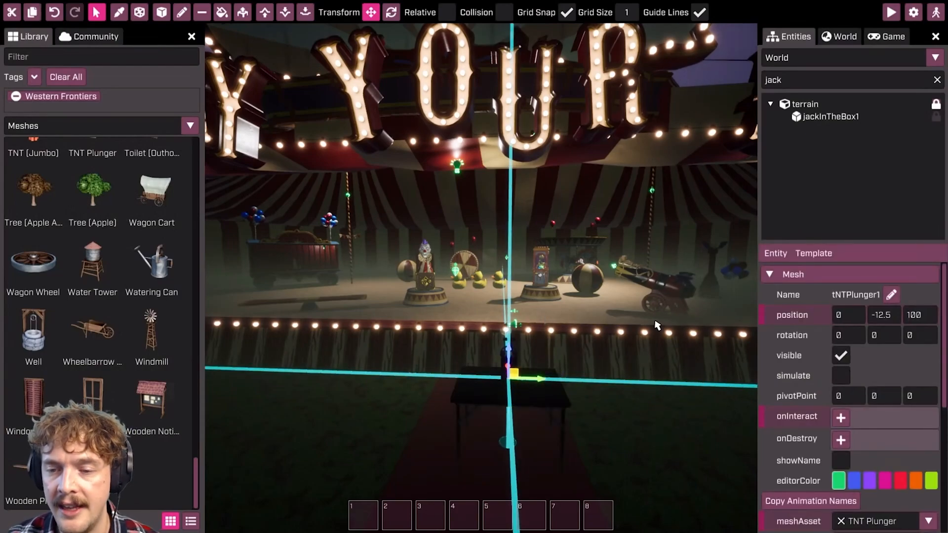
mouse_move(827, 312)
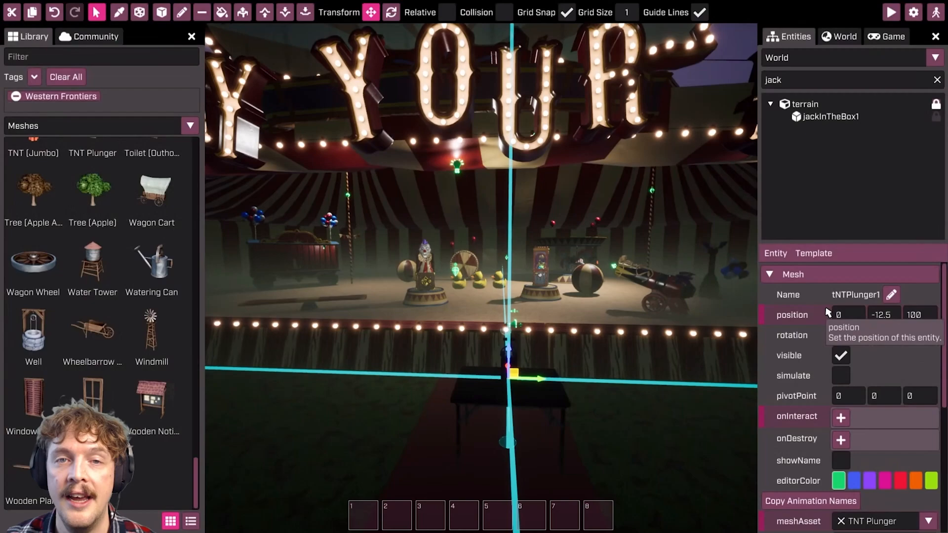
mouse_move(820, 418)
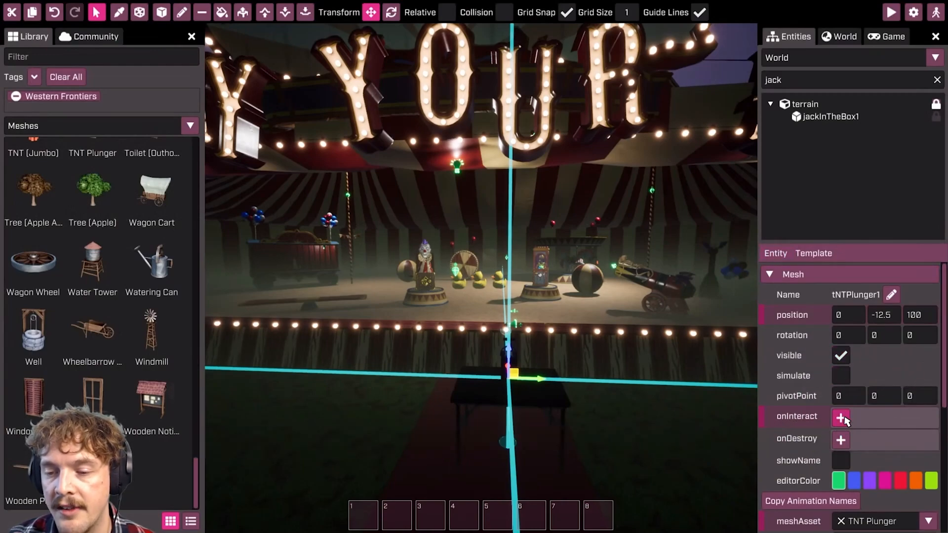
scroll(down, 3)
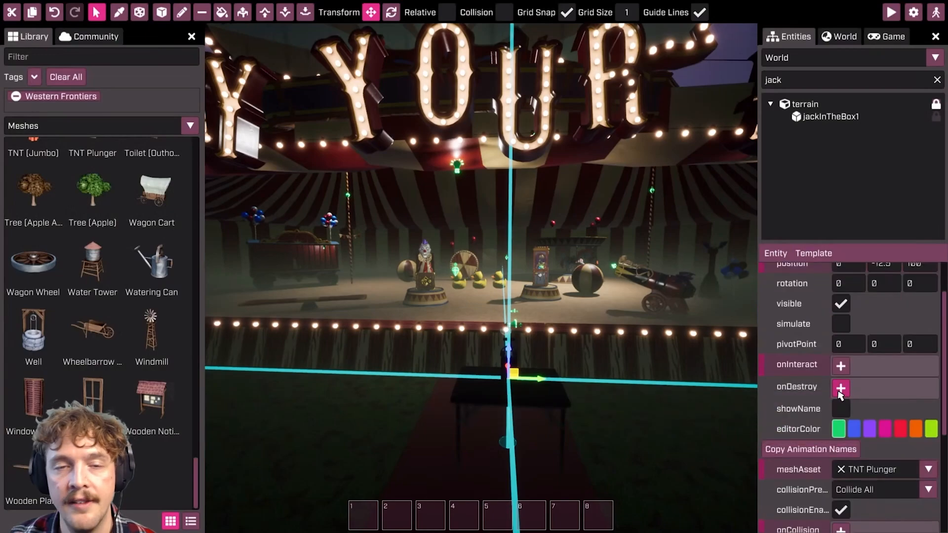
scroll(down, 3)
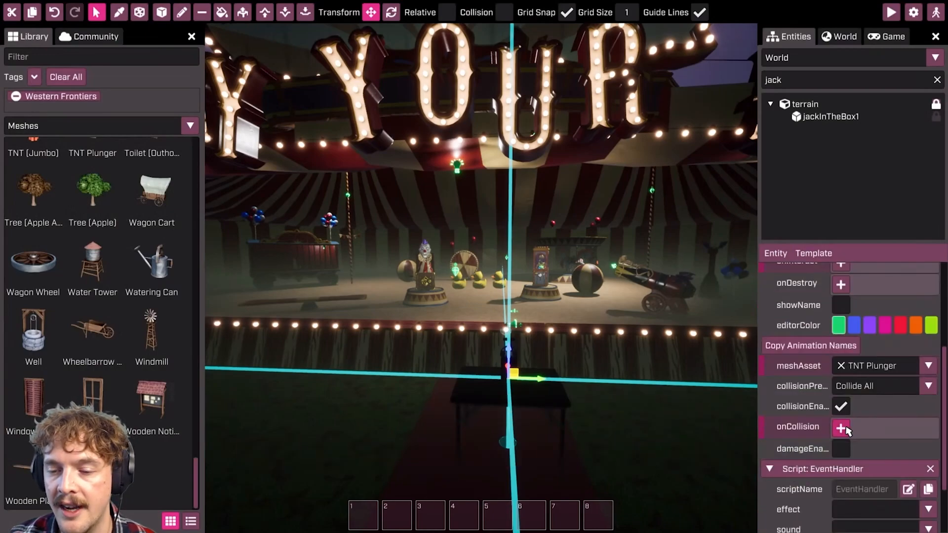
mouse_move(798, 426)
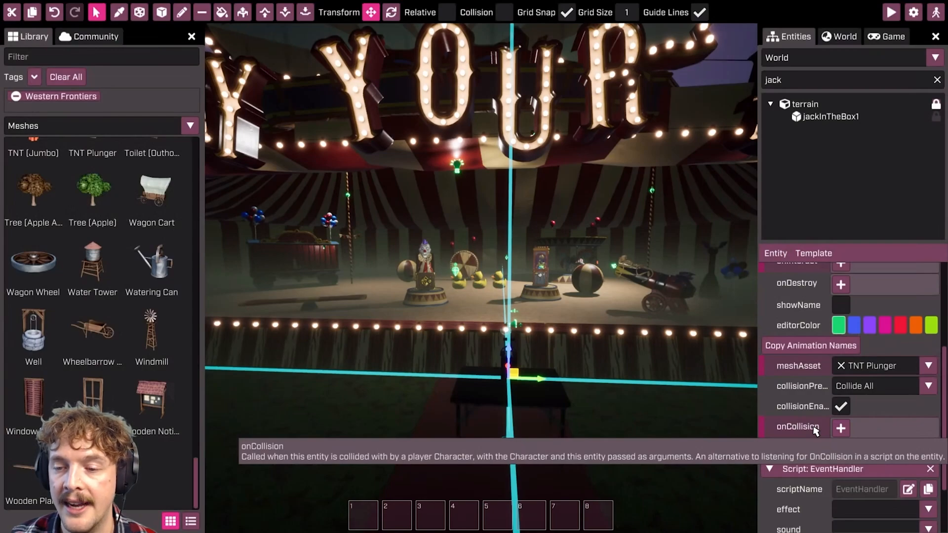
scroll(up, 3)
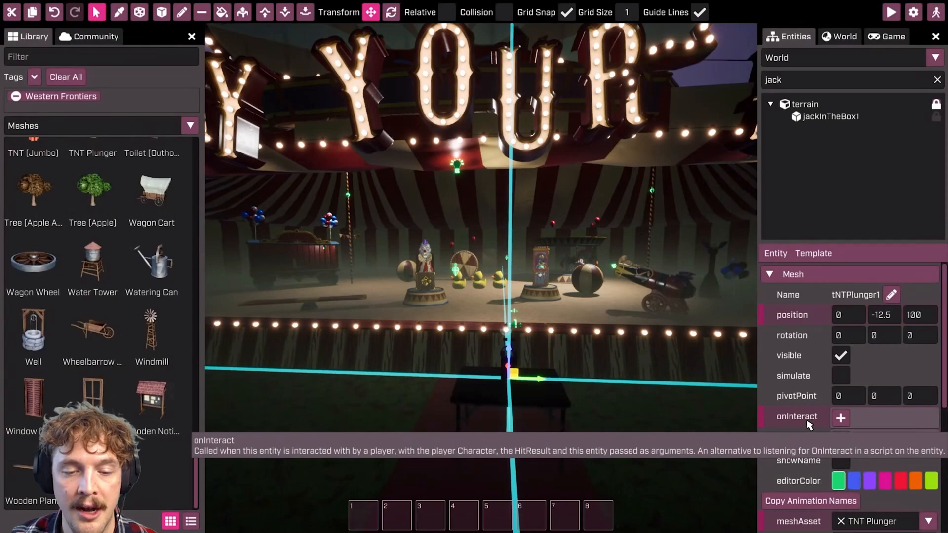
scroll(down, 3)
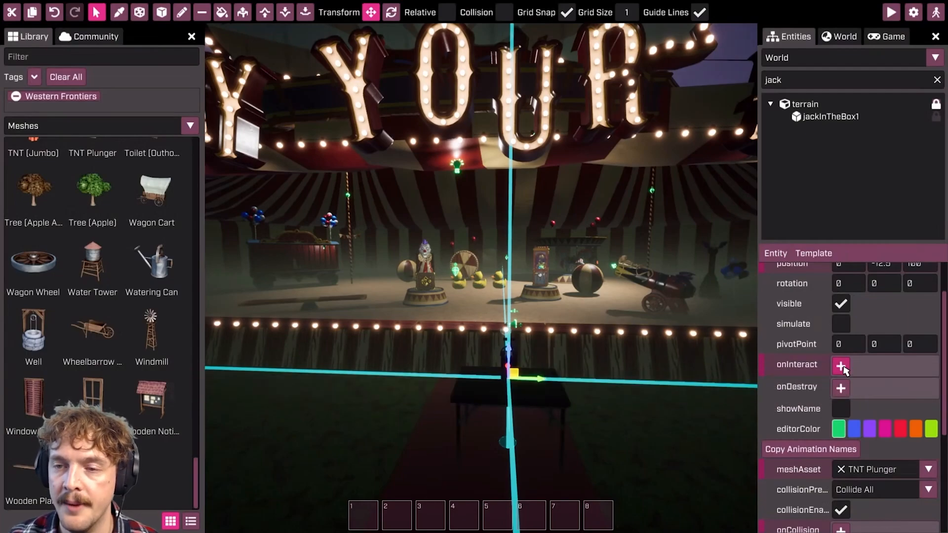
- Clear the 'jack' entity filter, add an empty onInteract event entry, and toggle views
click(937, 79)
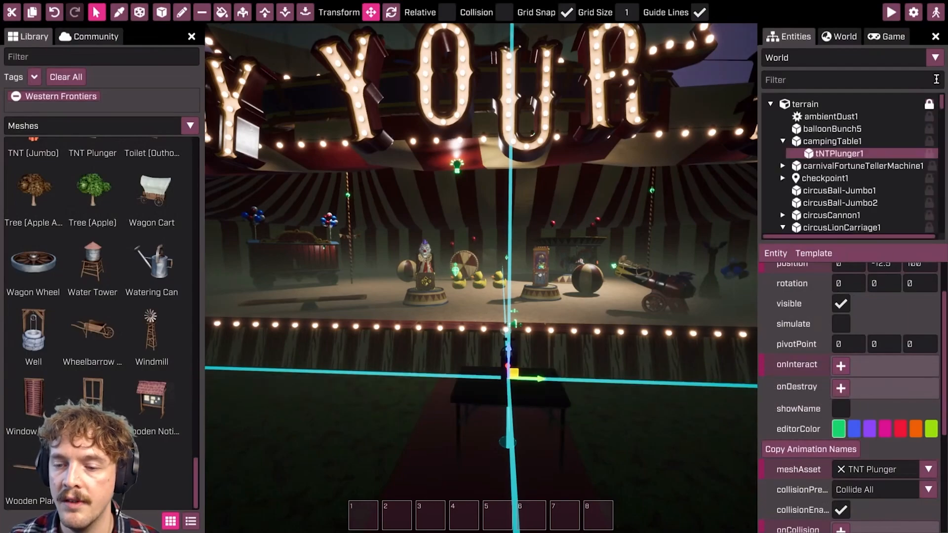
click(840, 365)
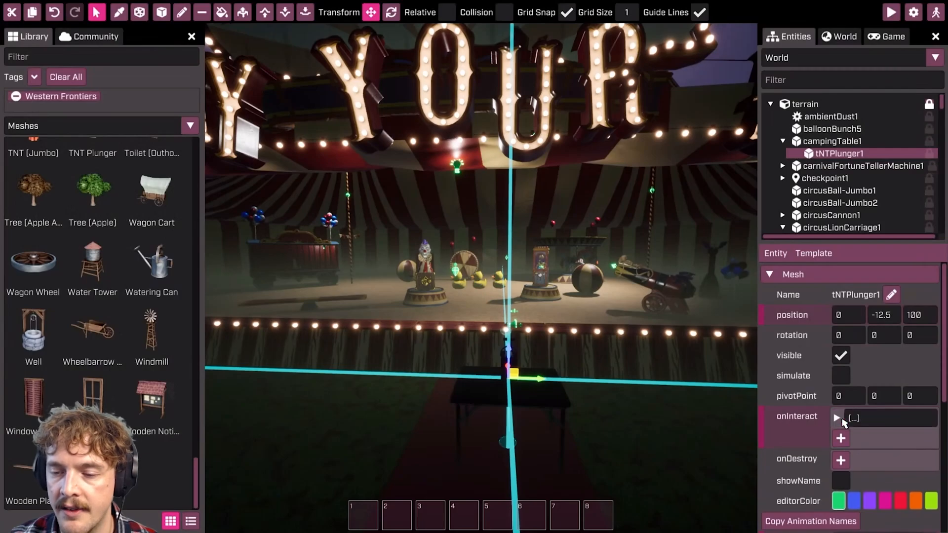
mouse_move(820, 395)
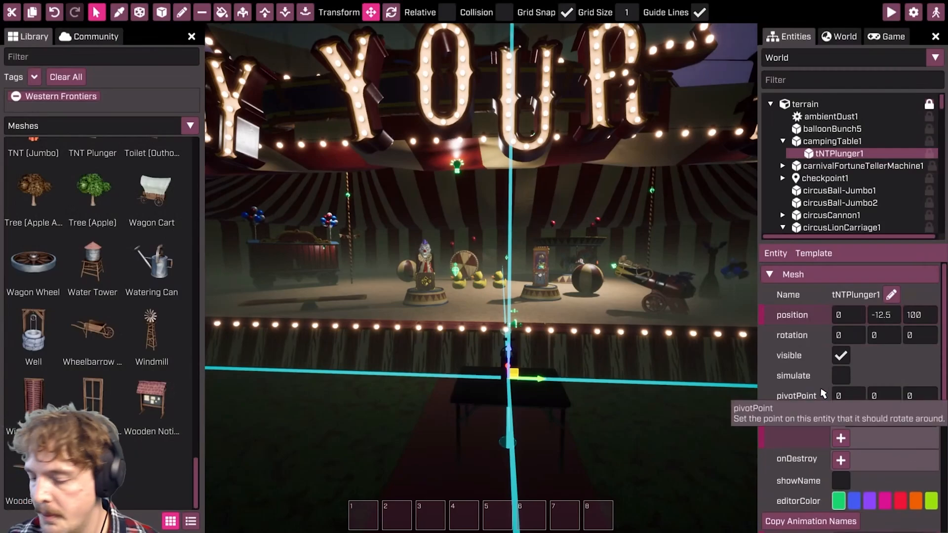
key(f5)
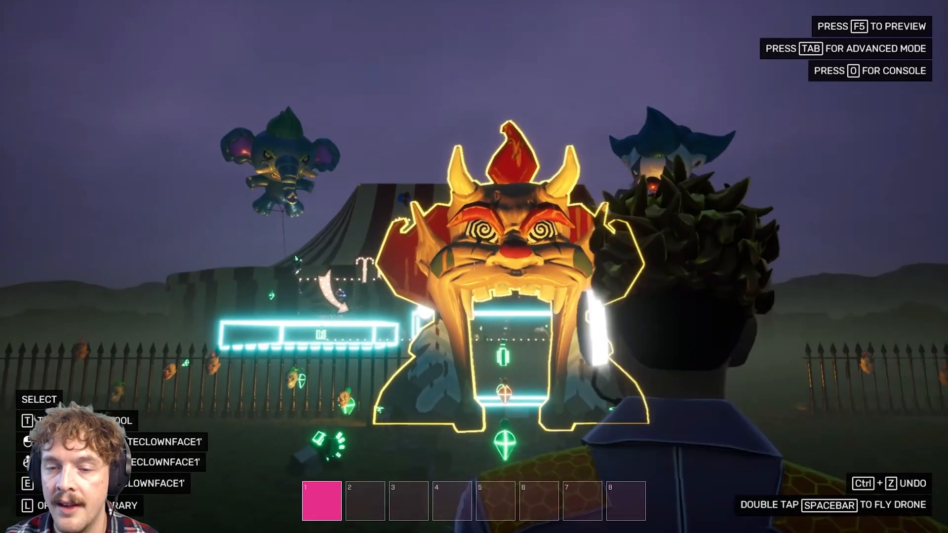
key(tab)
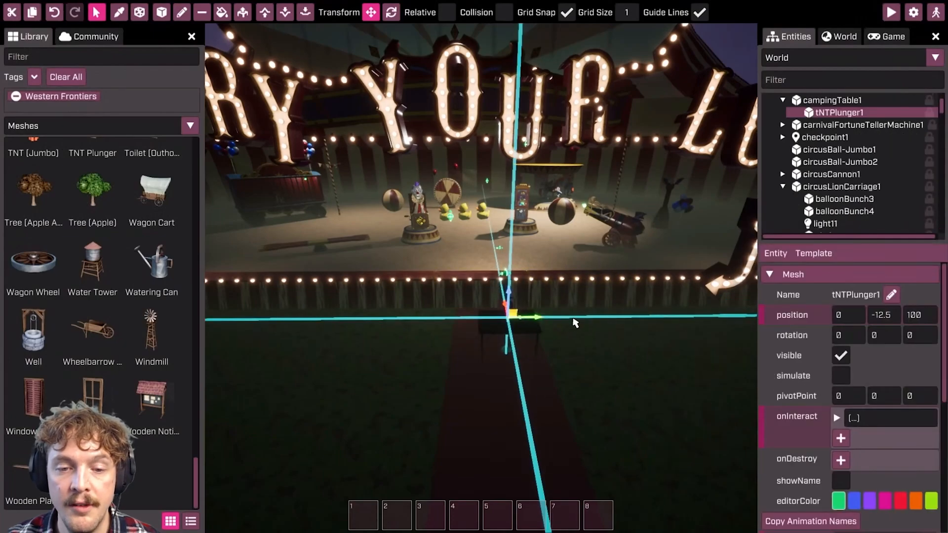
mouse_move(813, 418)
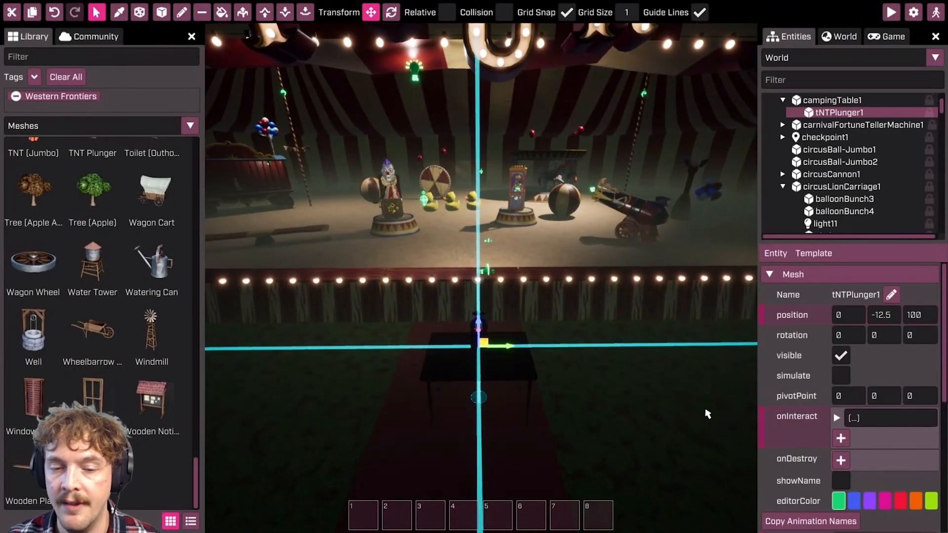
- Point the new onInteract entry at tNTPlunger1's EventHandler PlayActivateAnimation() event
click(836, 418)
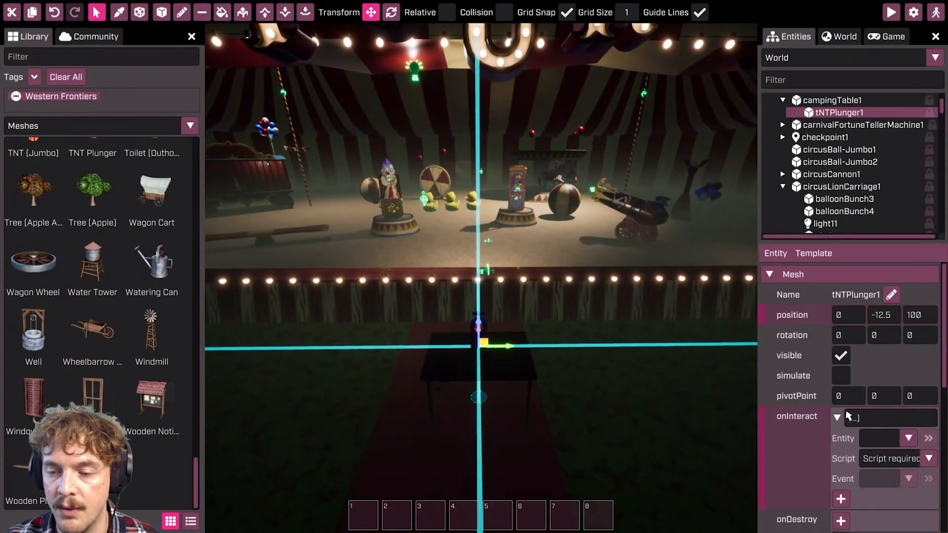
scroll(down, 3)
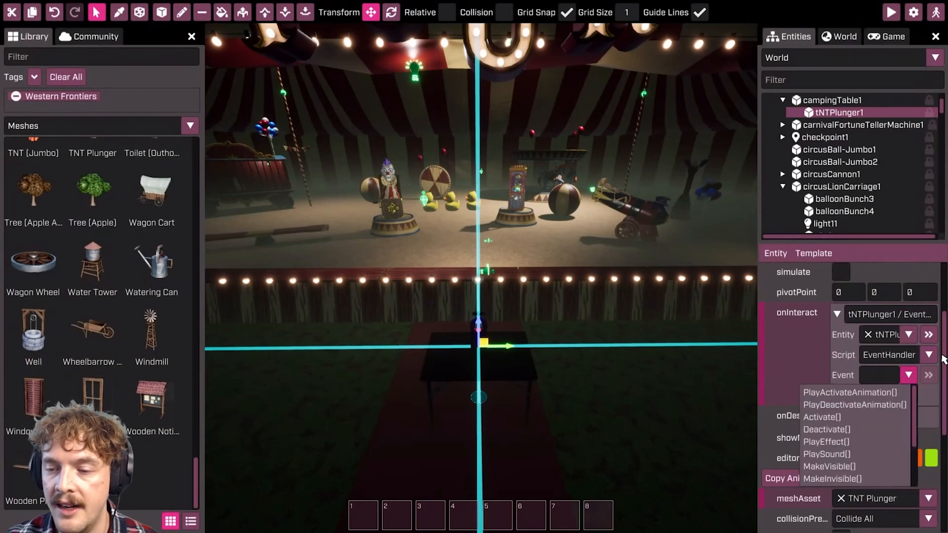
mouse_move(846, 429)
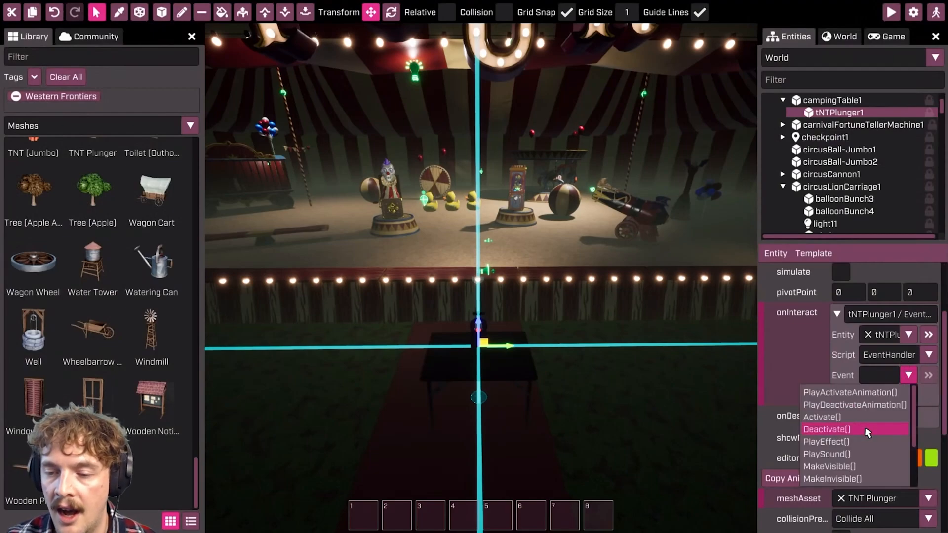
mouse_move(857, 393)
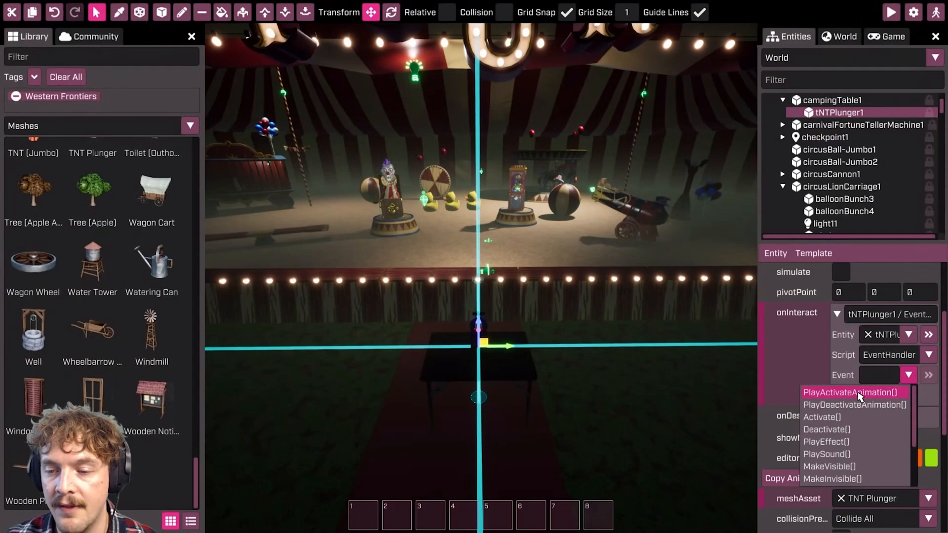
click(851, 393)
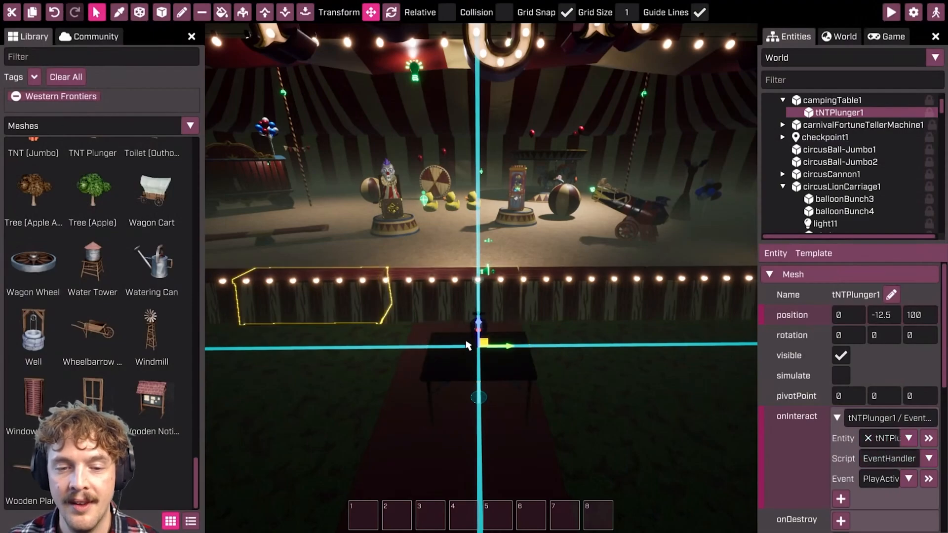
scroll(down, 3)
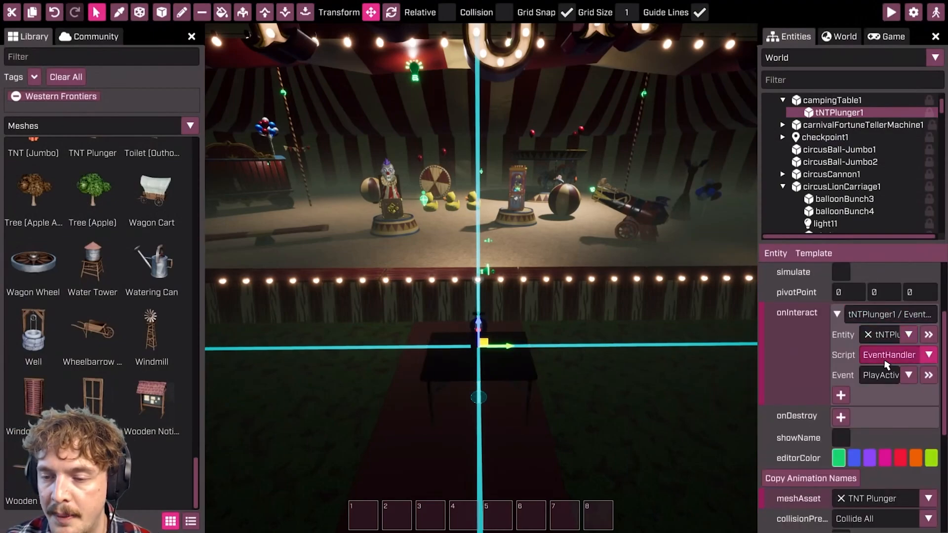
mouse_move(881, 375)
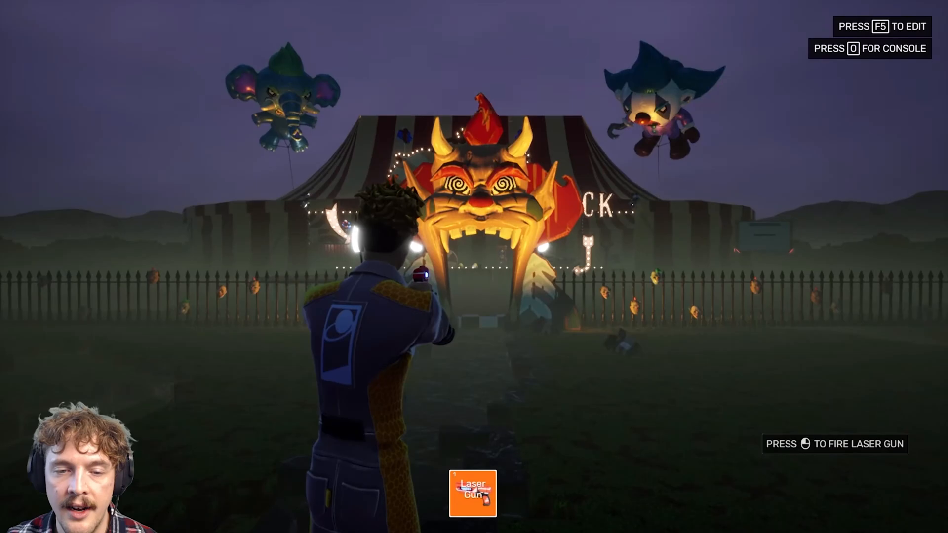
- Walk toward the plunger in the playtest, then exit back to edit mode
key(w)
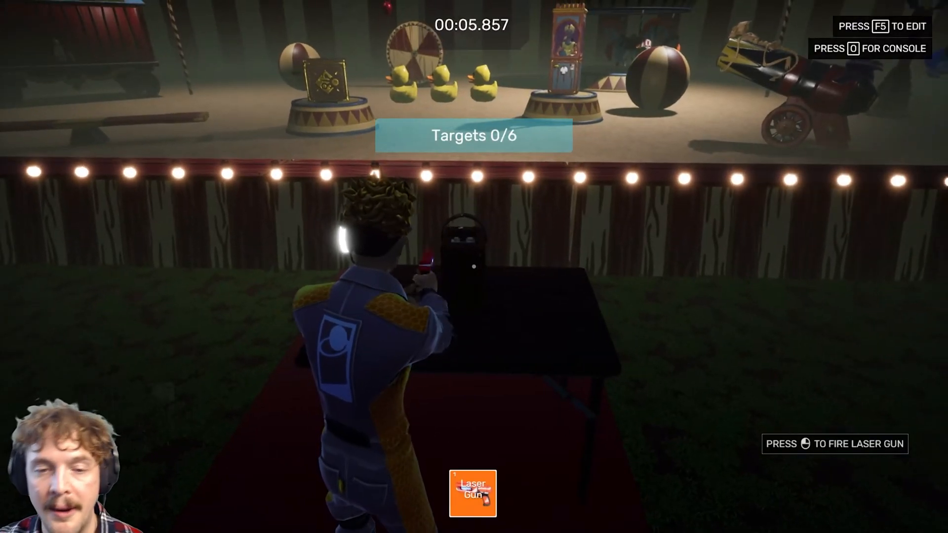
key(F5)
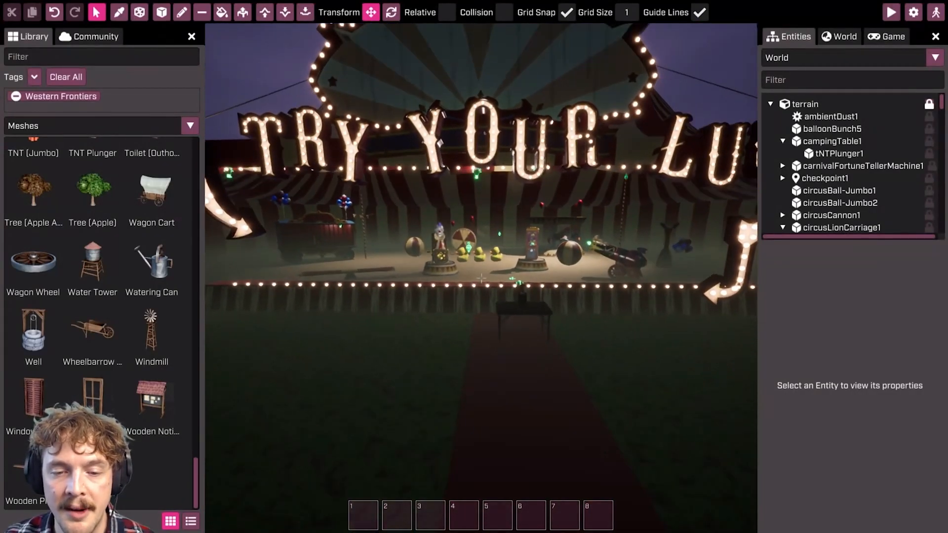
- Reselect the TNT plunger and add a second onInteract event entry
click(839, 154)
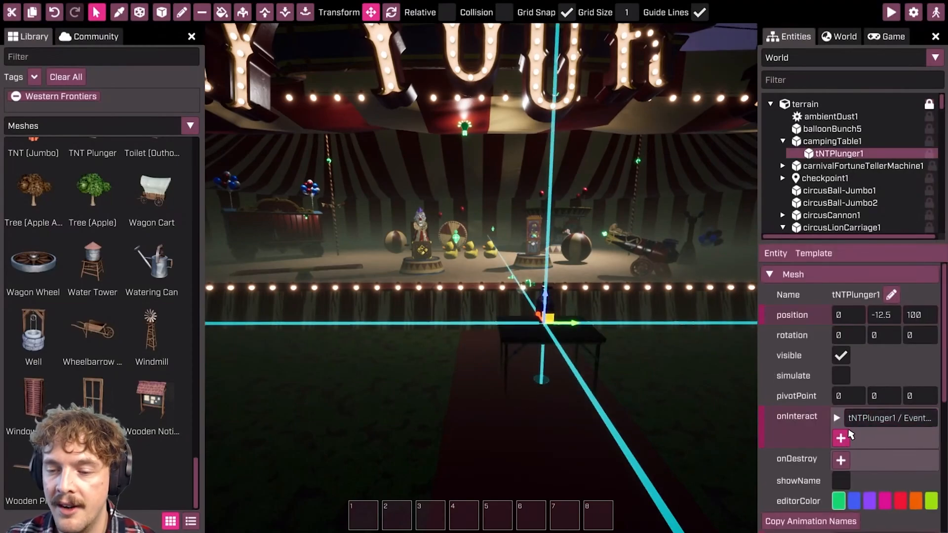
mouse_move(847, 433)
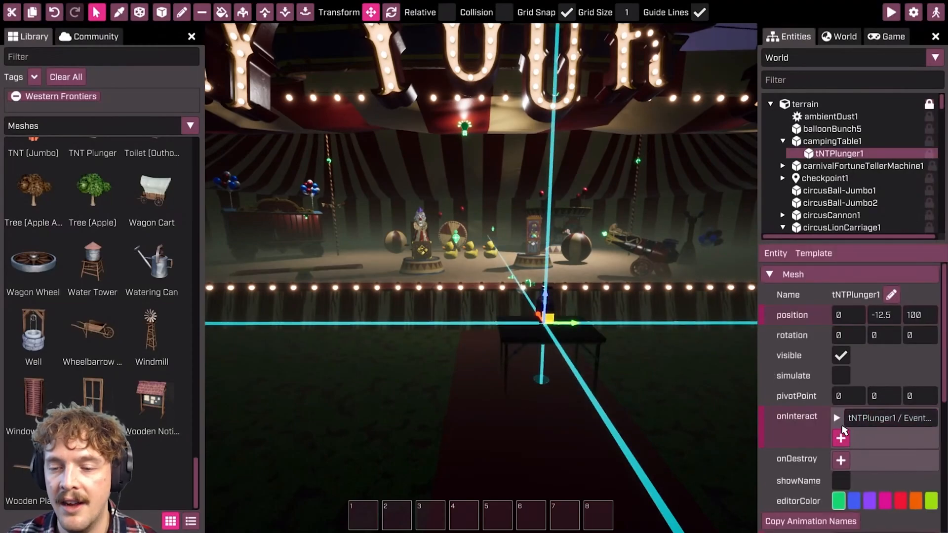
click(837, 417)
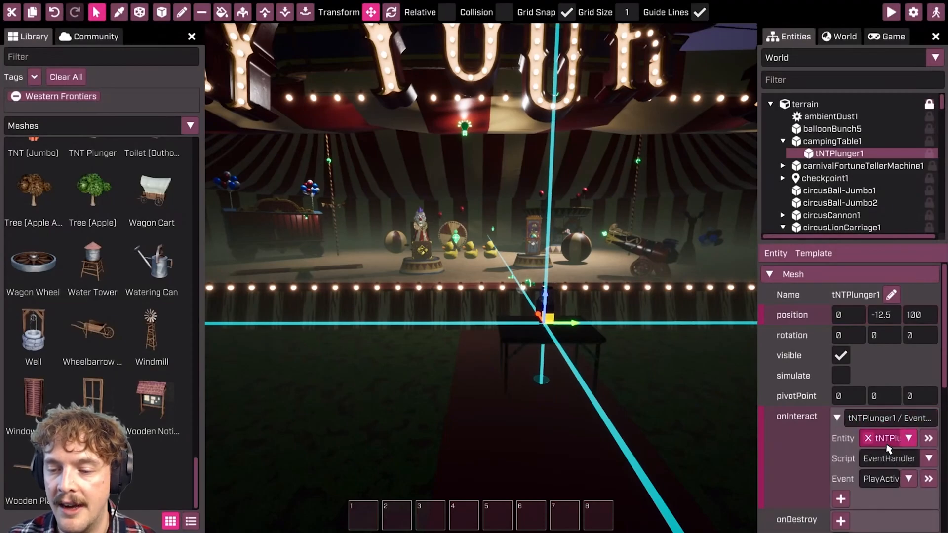
click(837, 418)
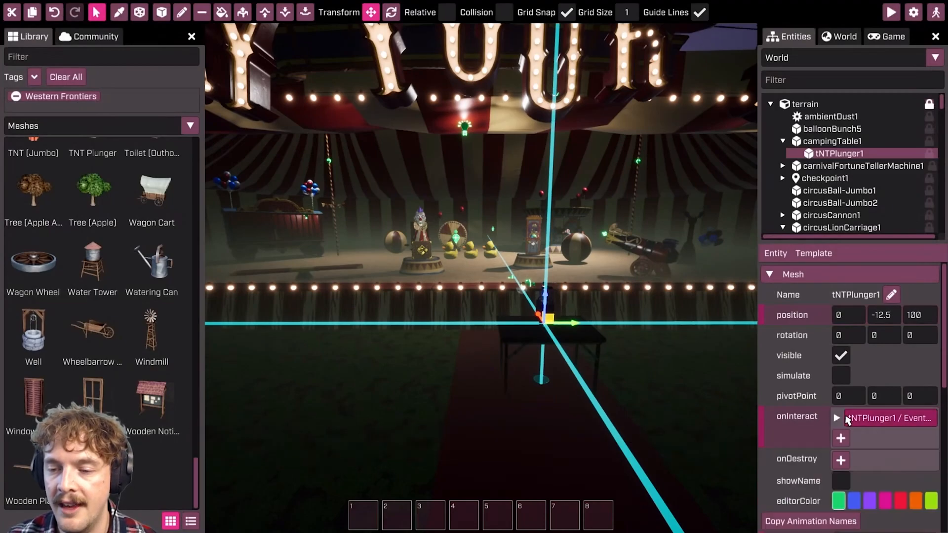
click(837, 418)
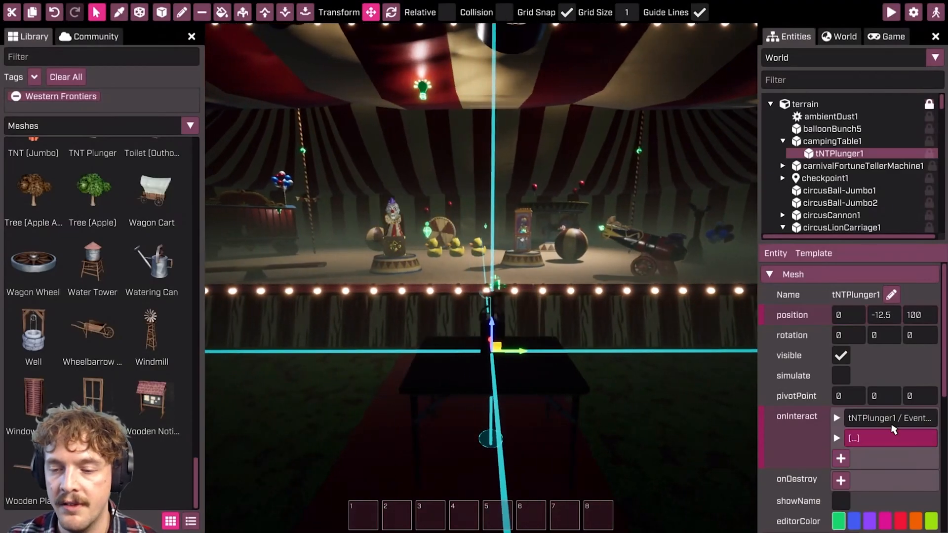
click(837, 438)
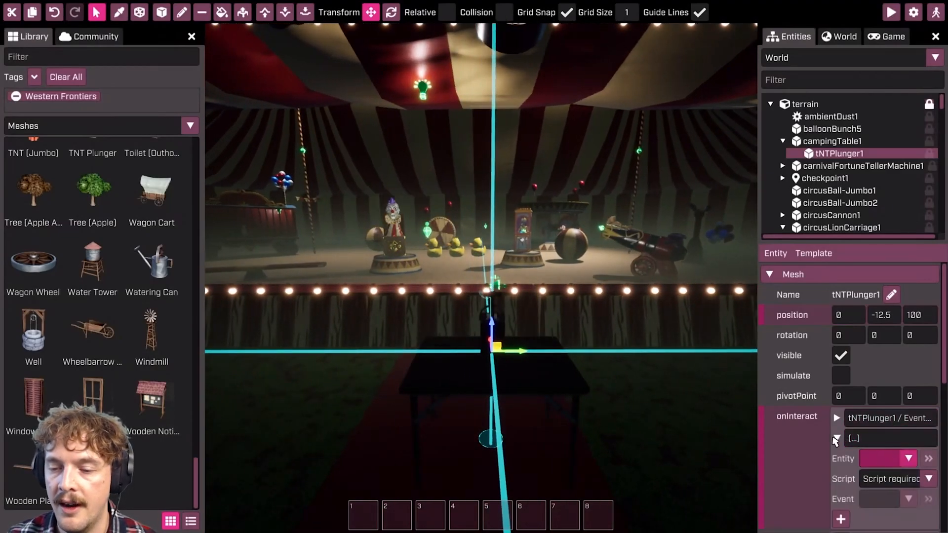
- Target jackInTheBox1's AnimateOnHit script with the Hit event, then collapse the entry
click(909, 459)
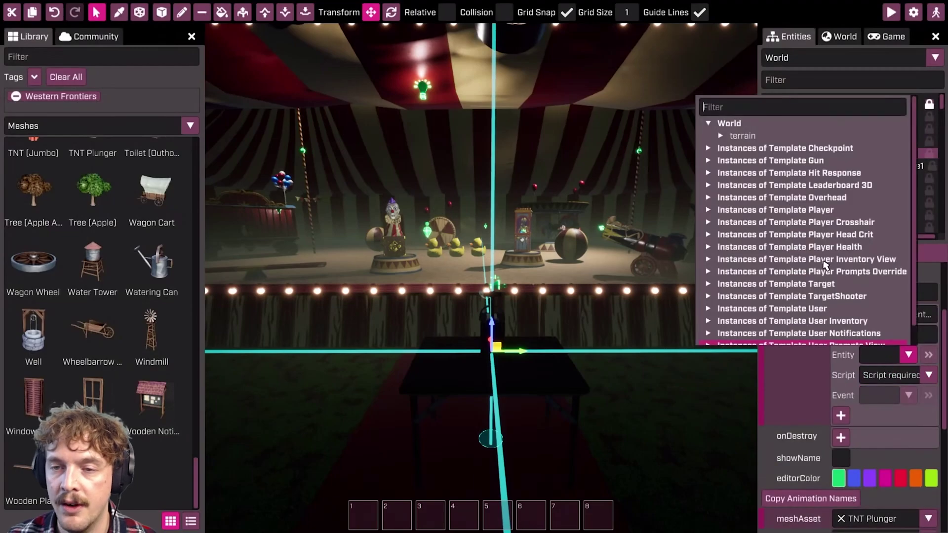
text(jack)
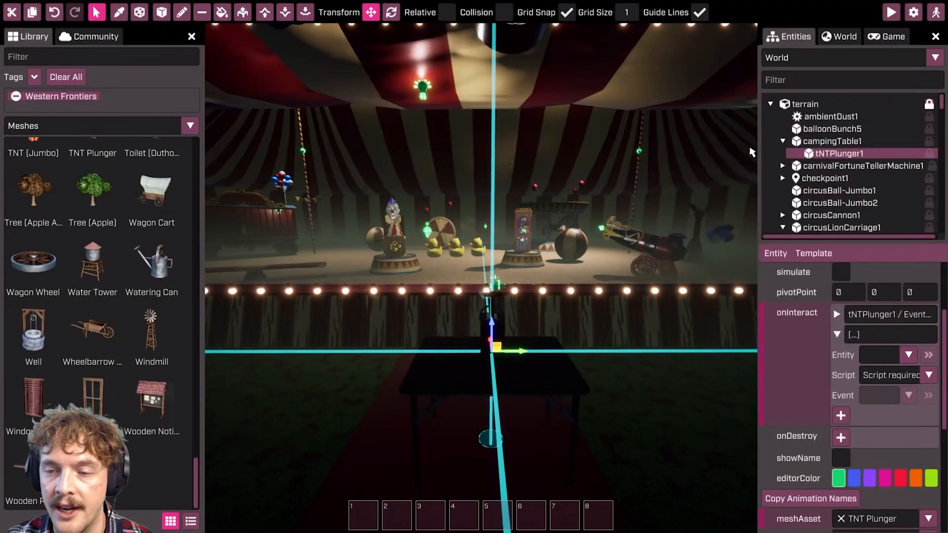
click(930, 395)
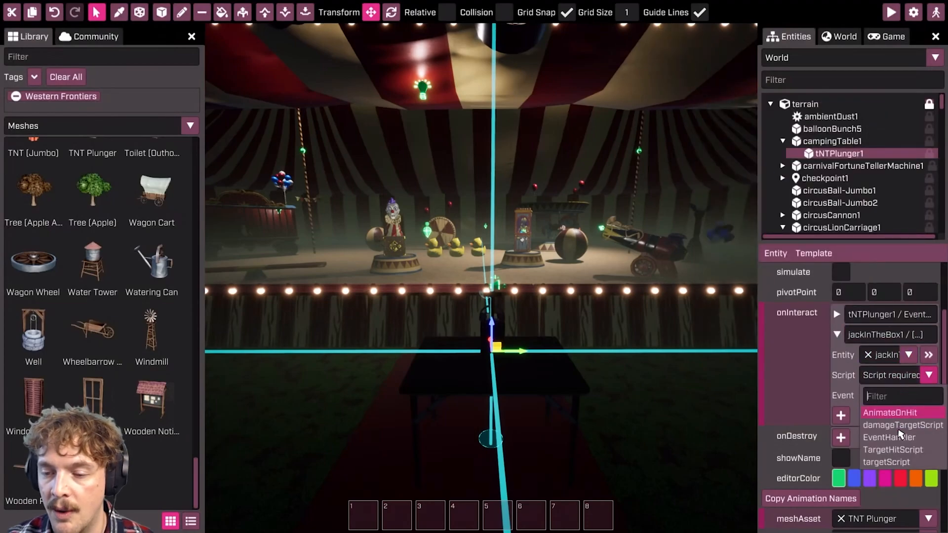
mouse_move(901, 425)
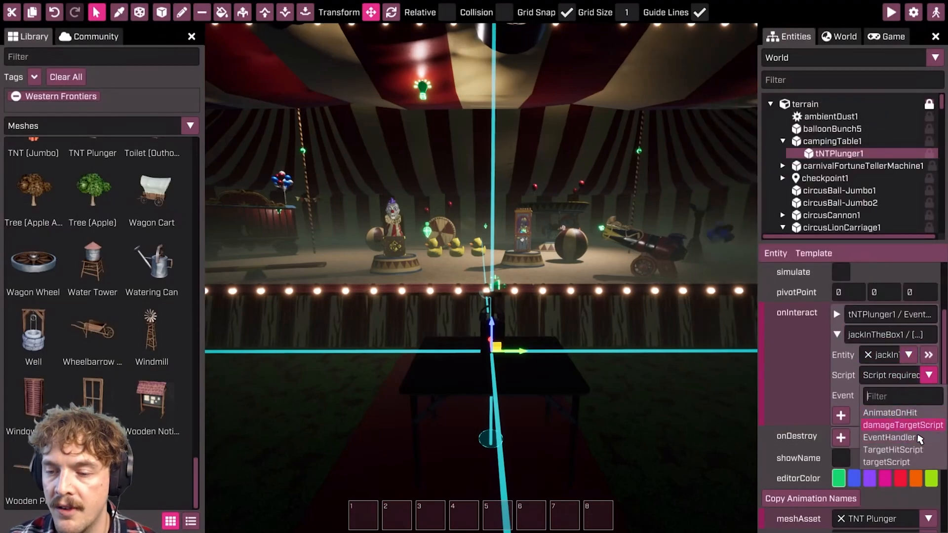
mouse_move(889, 412)
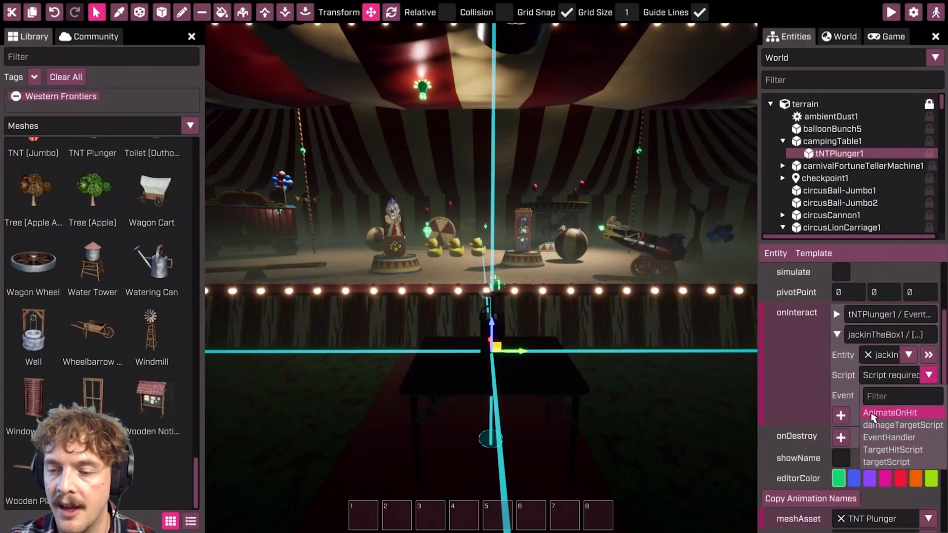
click(889, 413)
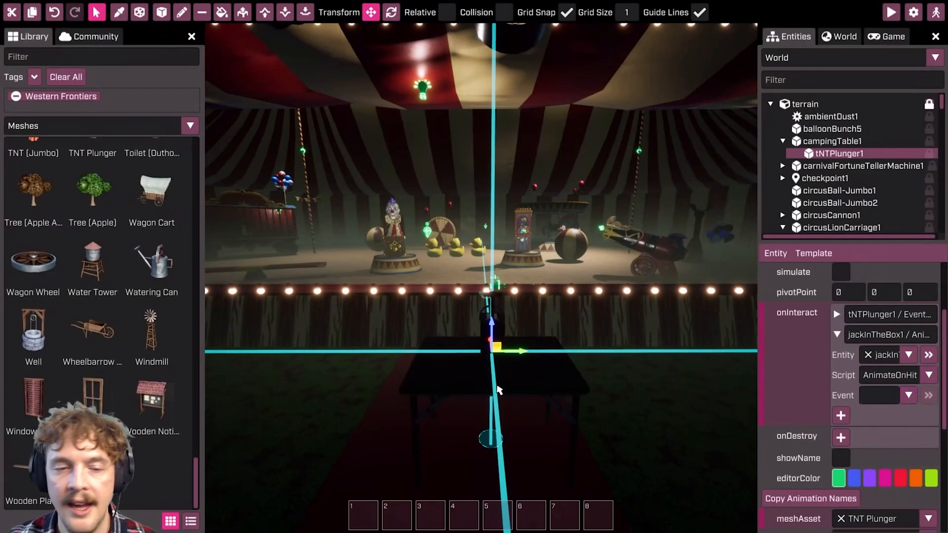
mouse_move(393, 217)
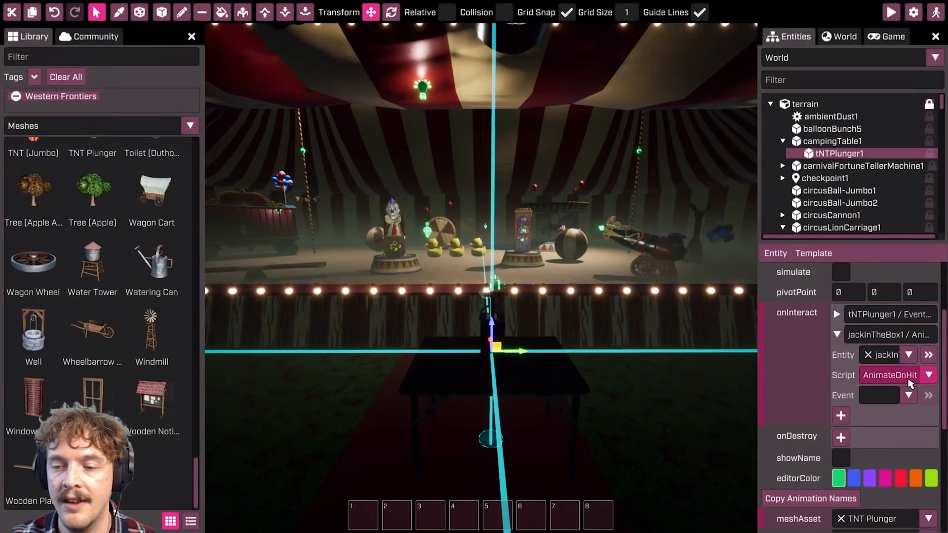
click(909, 395)
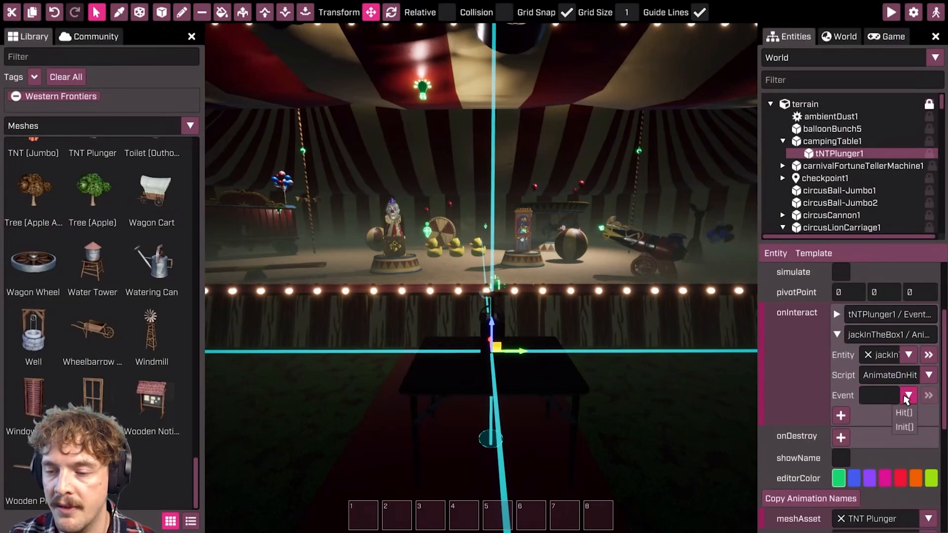
click(904, 412)
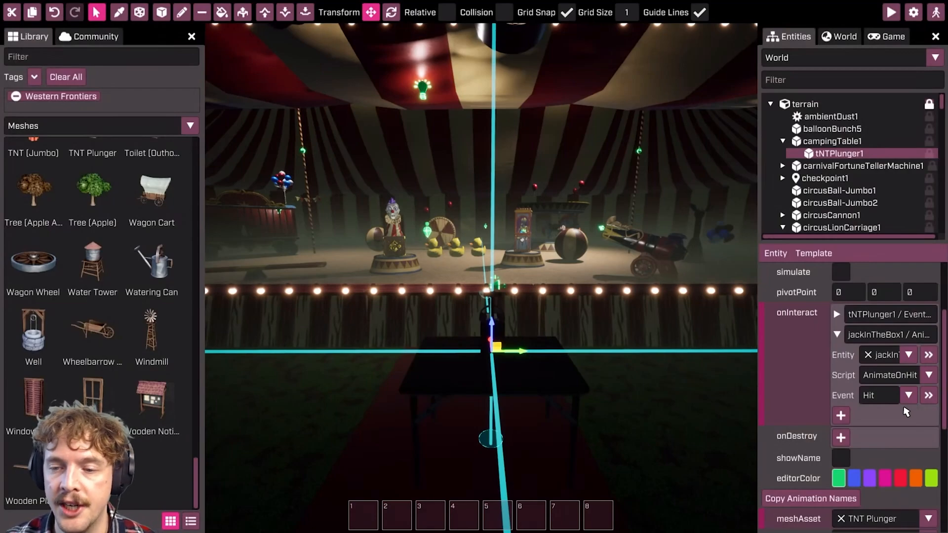
click(836, 334)
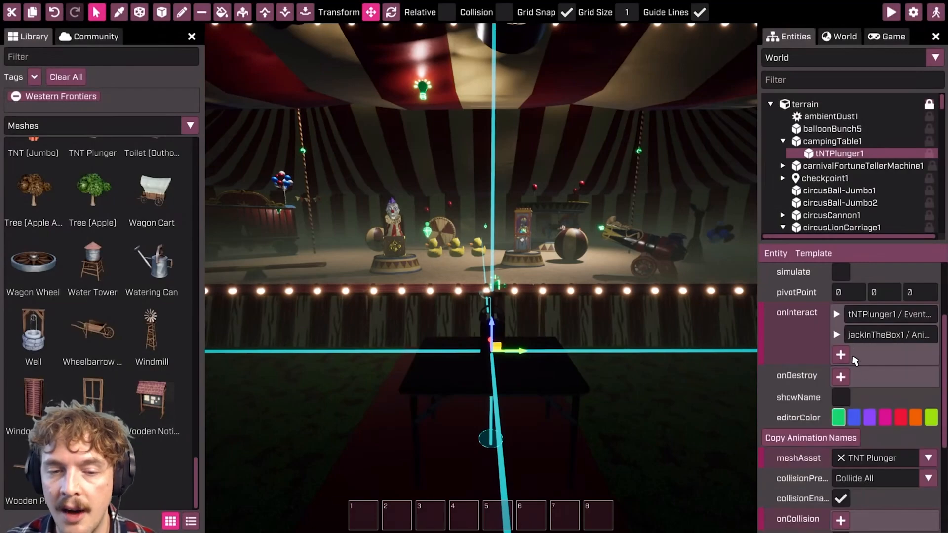
- Add a third onInteract entry firing EventHandler PlaySound with the Cartoon Boing sound
click(864, 166)
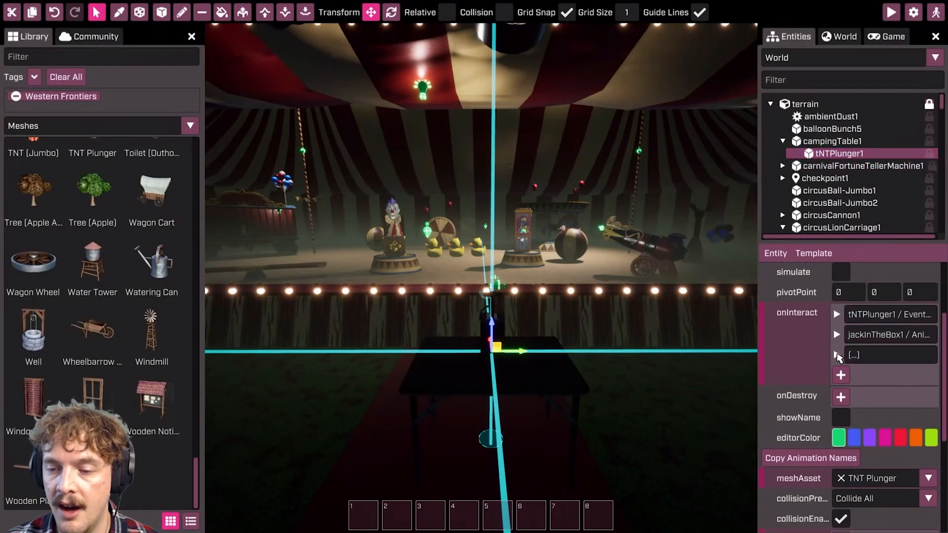
click(837, 355)
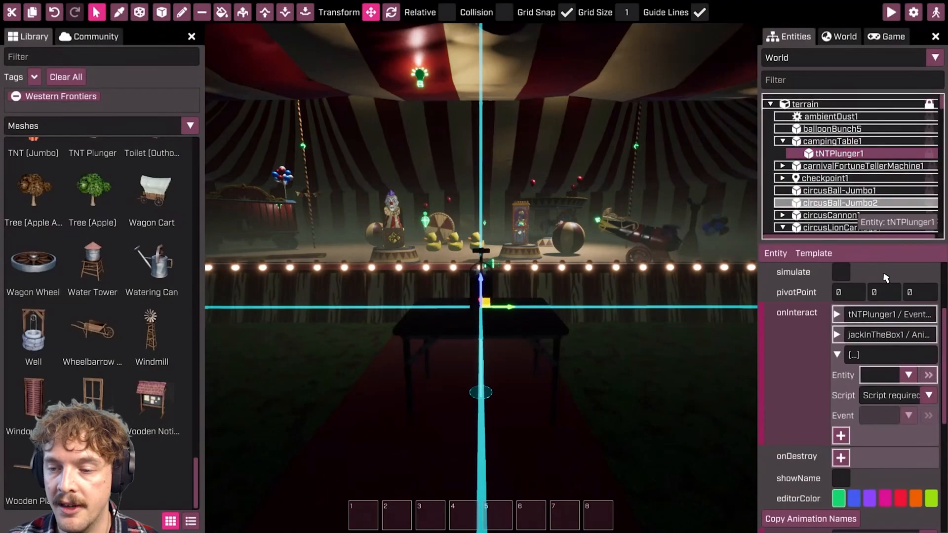
click(909, 415)
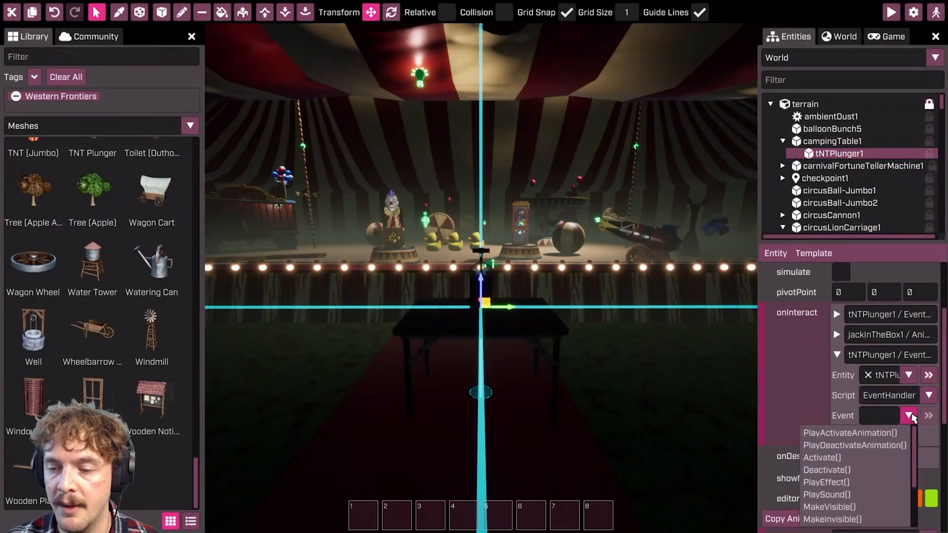
click(827, 493)
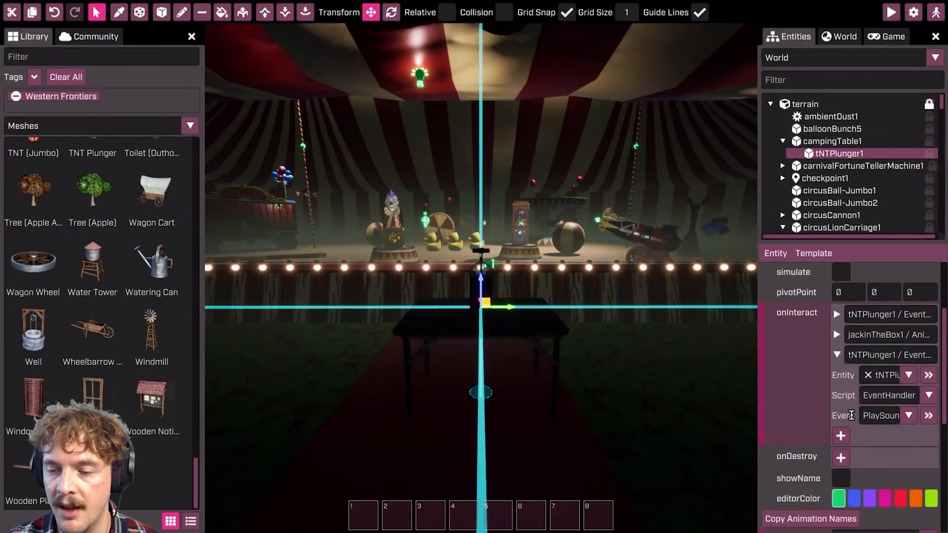
click(930, 452)
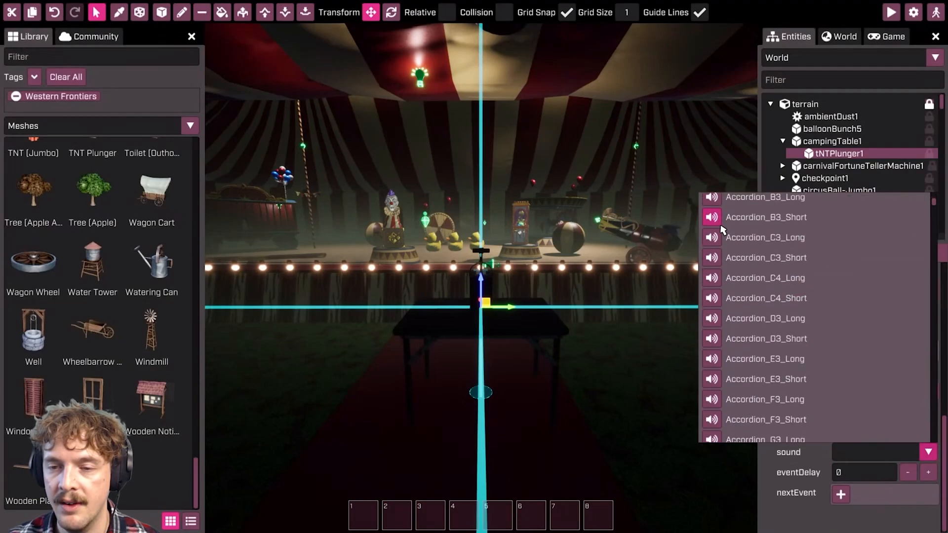
text(boing)
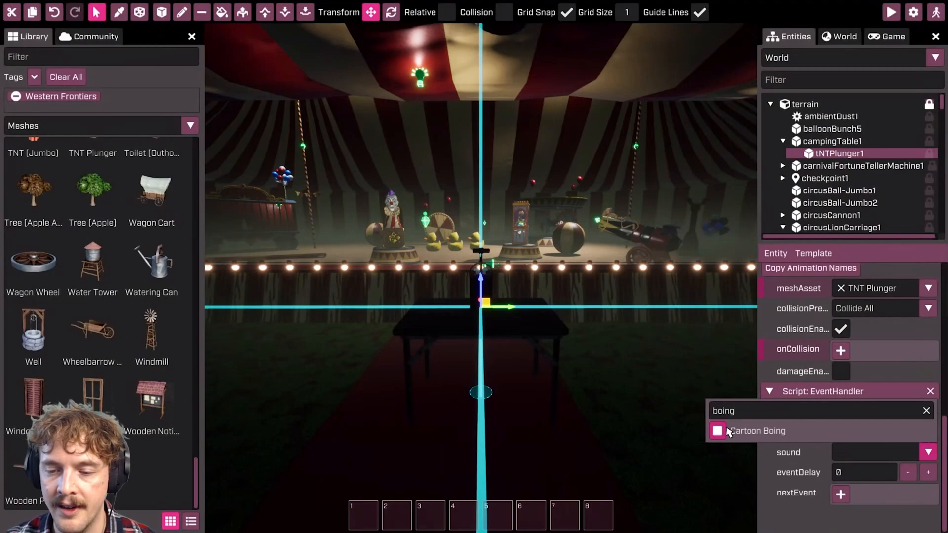
click(756, 431)
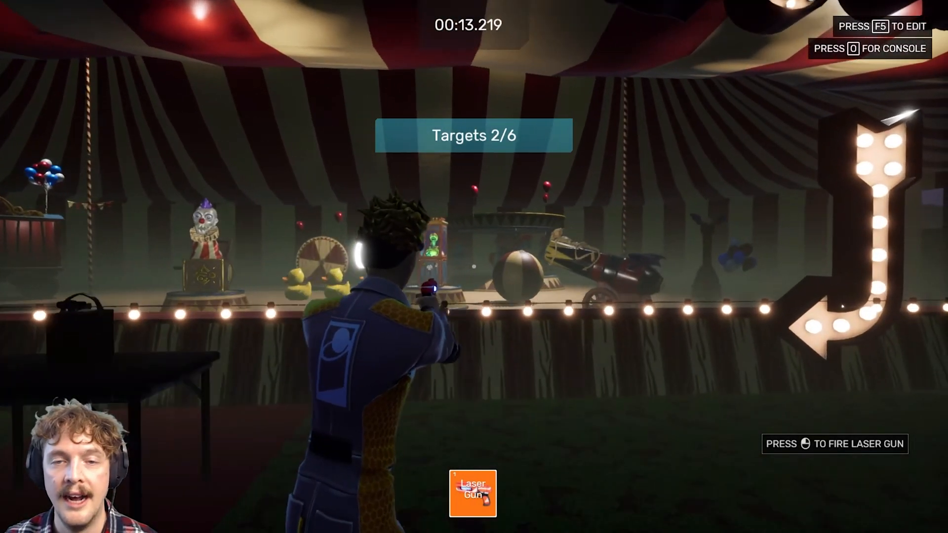
key(f5)
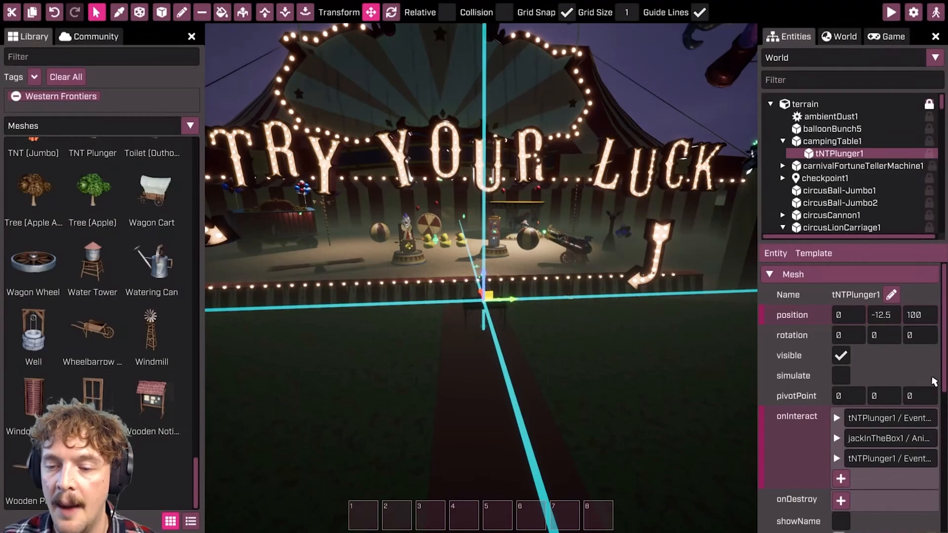
mouse_move(853, 408)
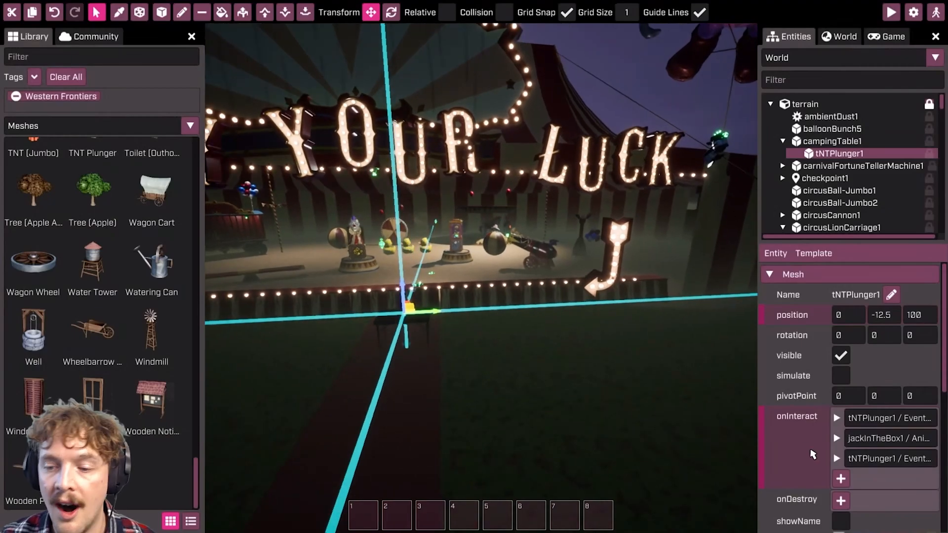
- Scroll through the EventHandler script, briefly switching to the scene view and back
scroll(down, 3)
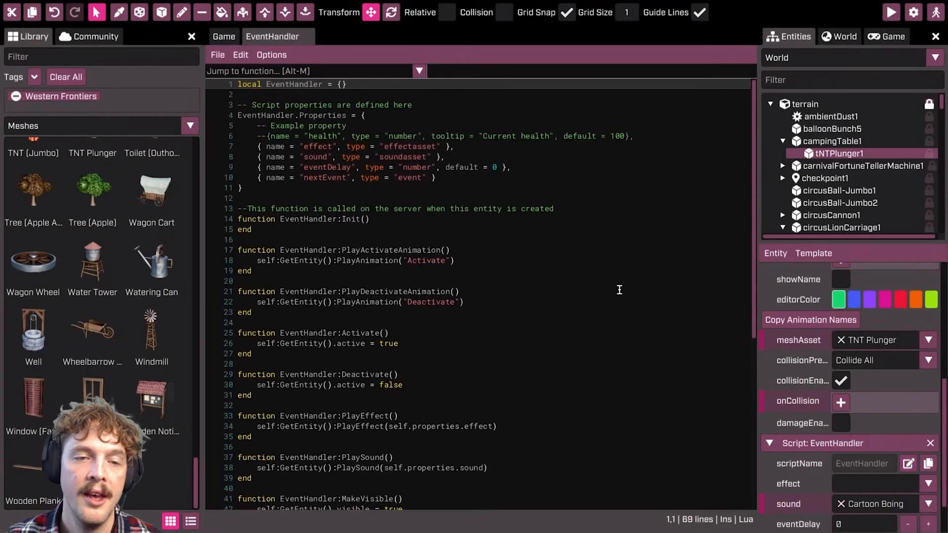
scroll(down, 3)
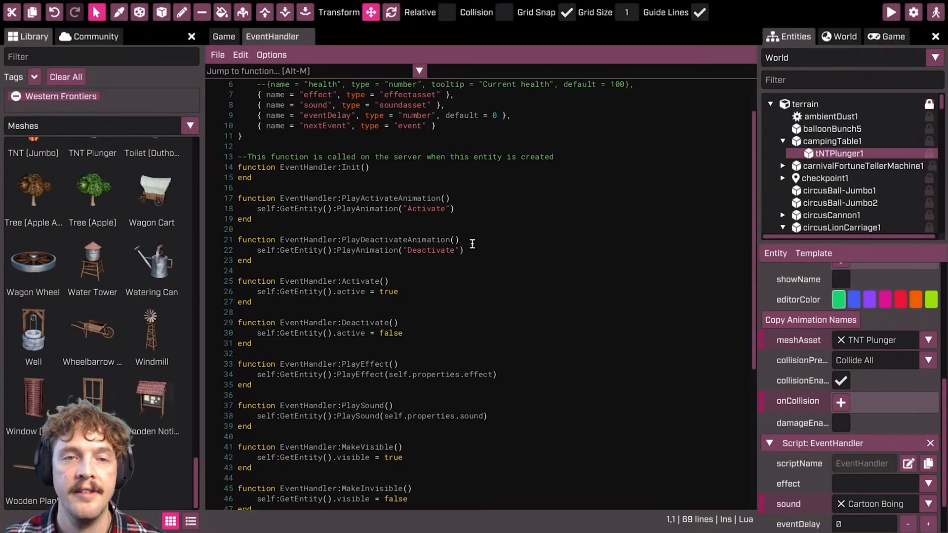
mouse_move(448, 199)
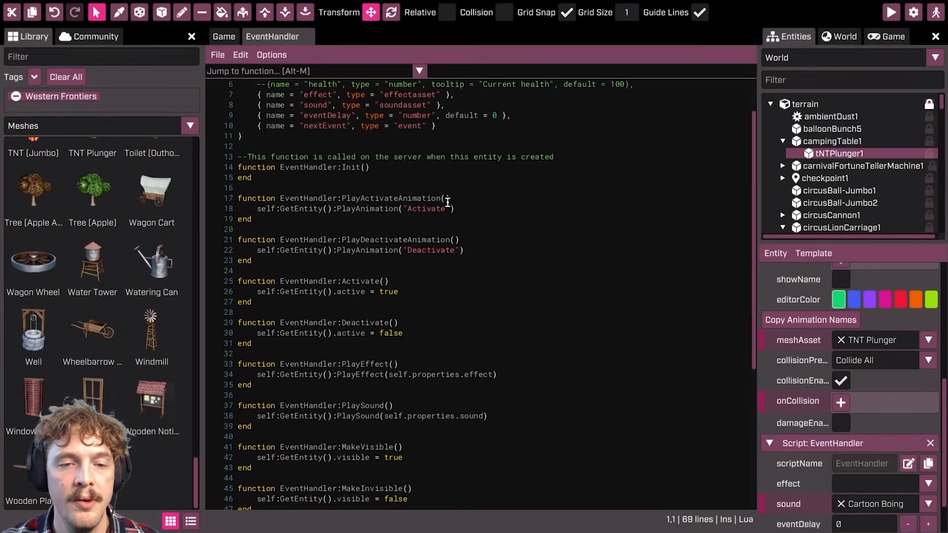
click(477, 250)
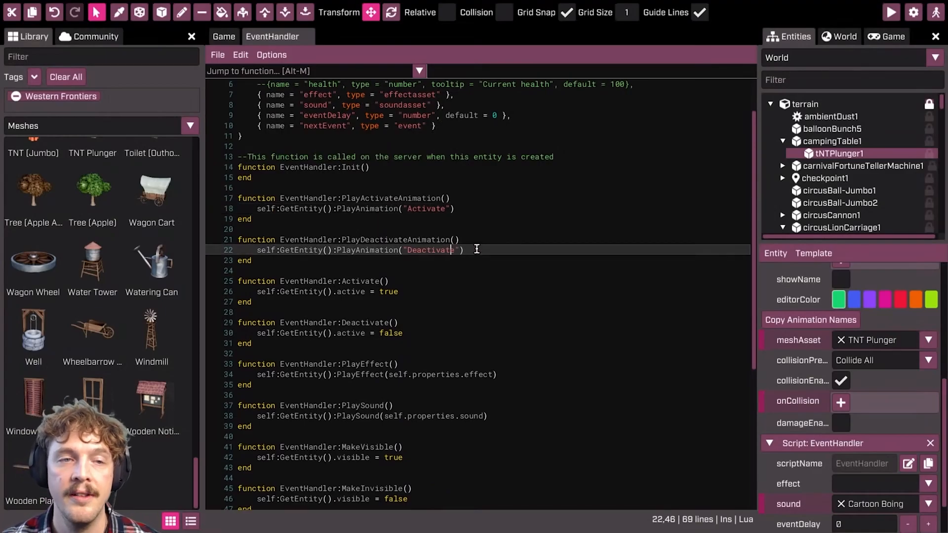
click(223, 36)
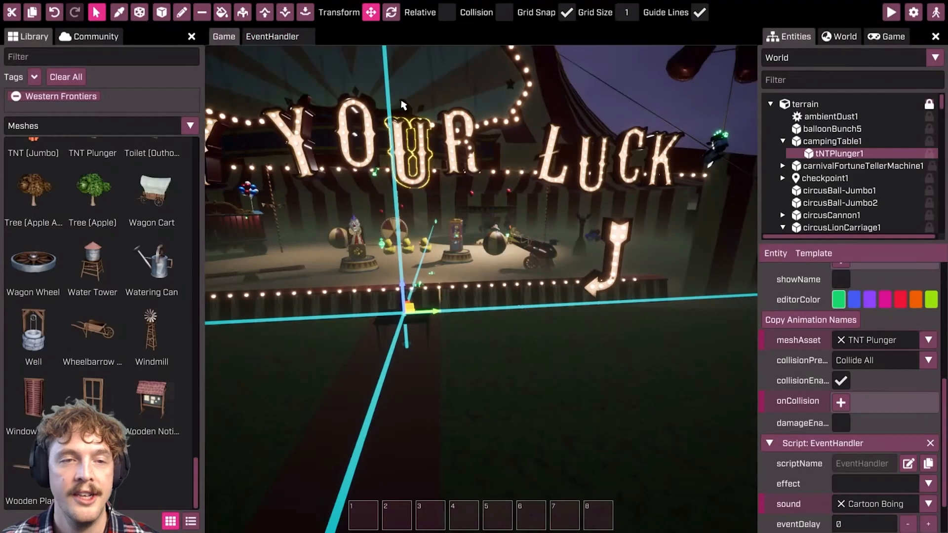
click(272, 36)
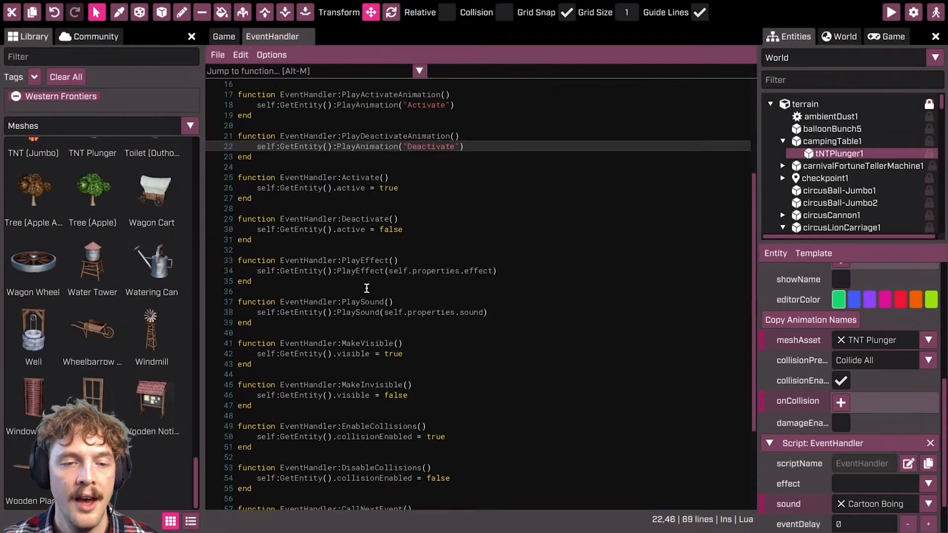
- Inspect the CallNextEvent function lower in the script, then scroll back up
scroll(down, 3)
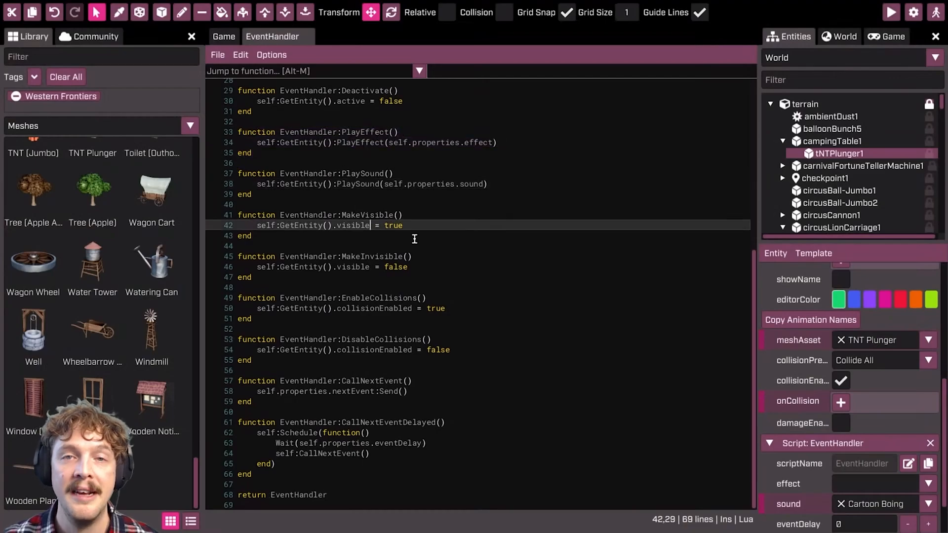
click(414, 308)
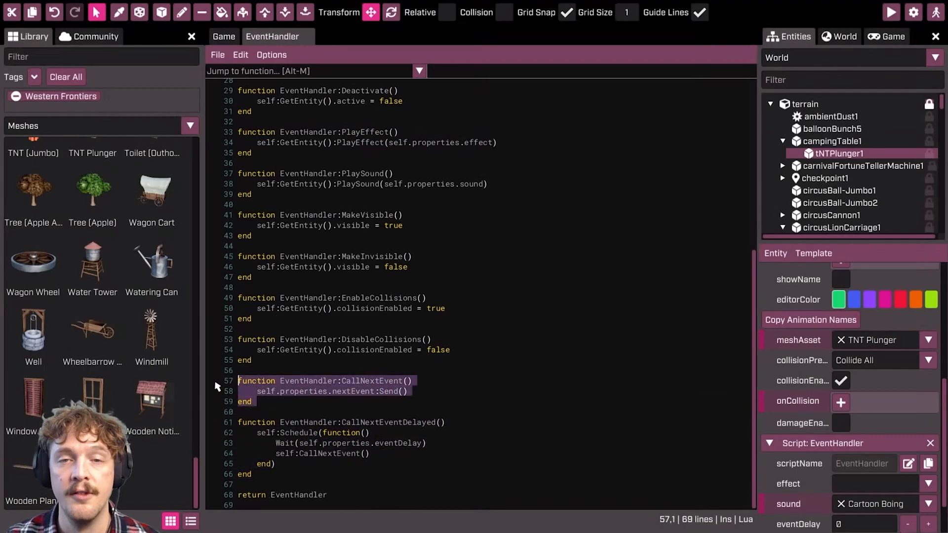
click(434, 401)
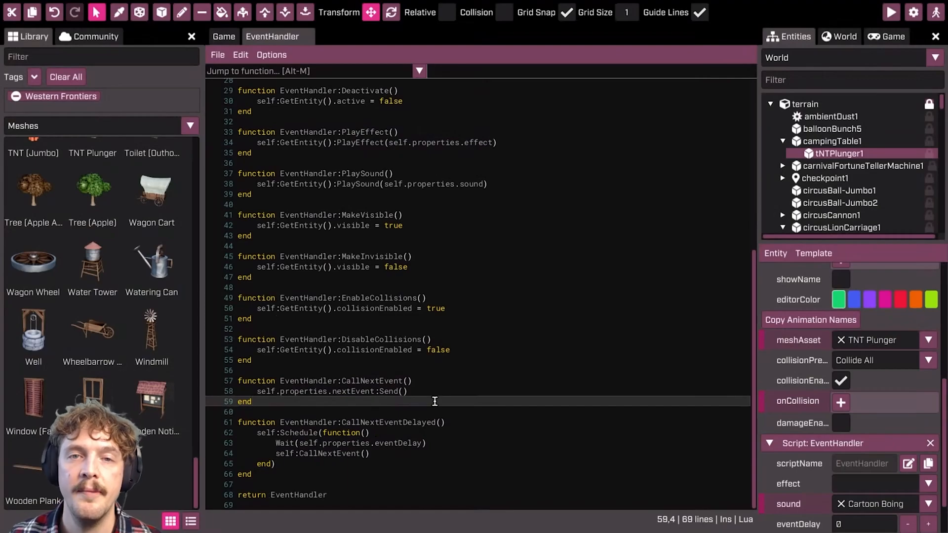
scroll(up, 3)
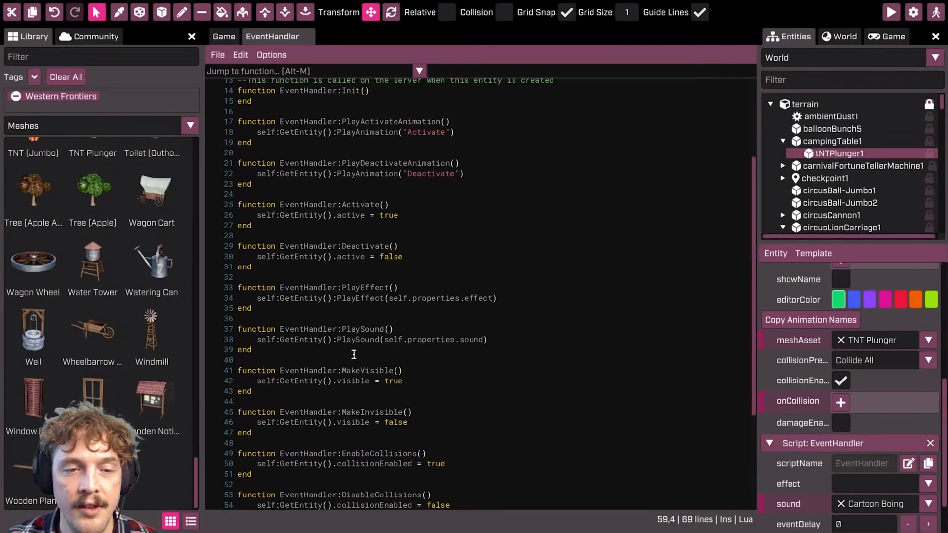
scroll(up, 3)
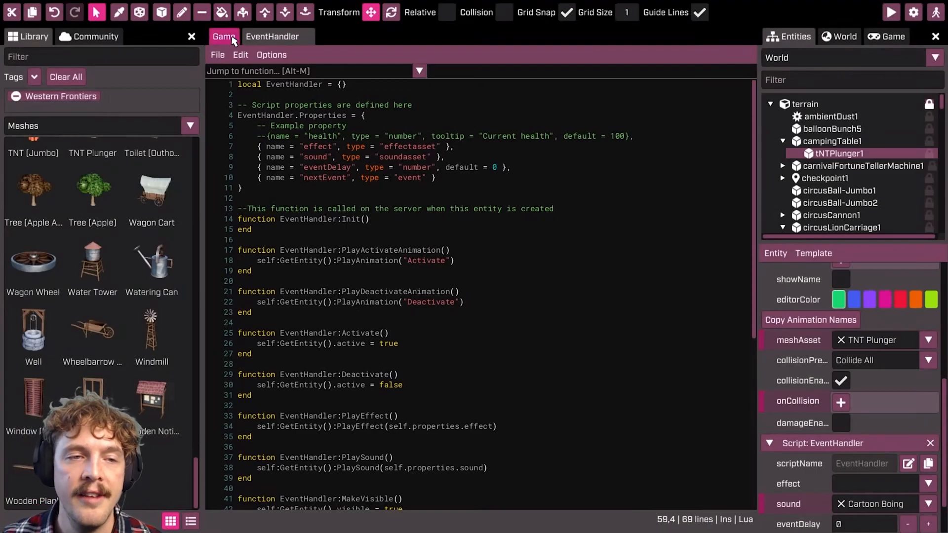
- Switch back to the Game view of the circus scene from the code editor
click(224, 36)
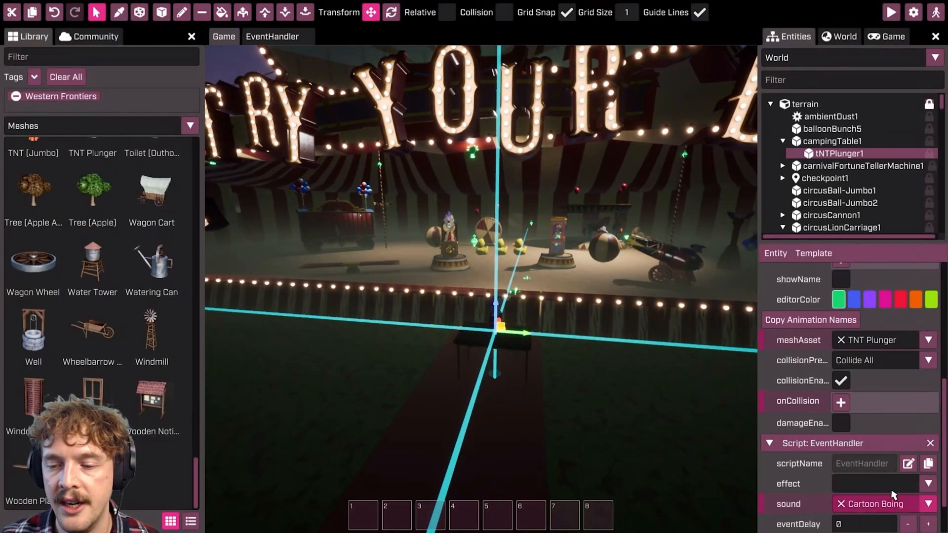
scroll(down, 3)
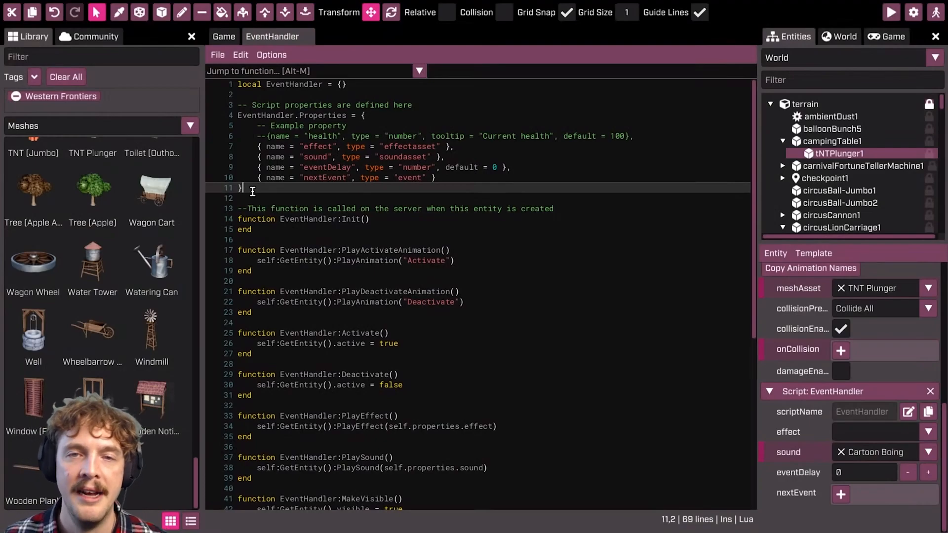
mouse_move(465, 128)
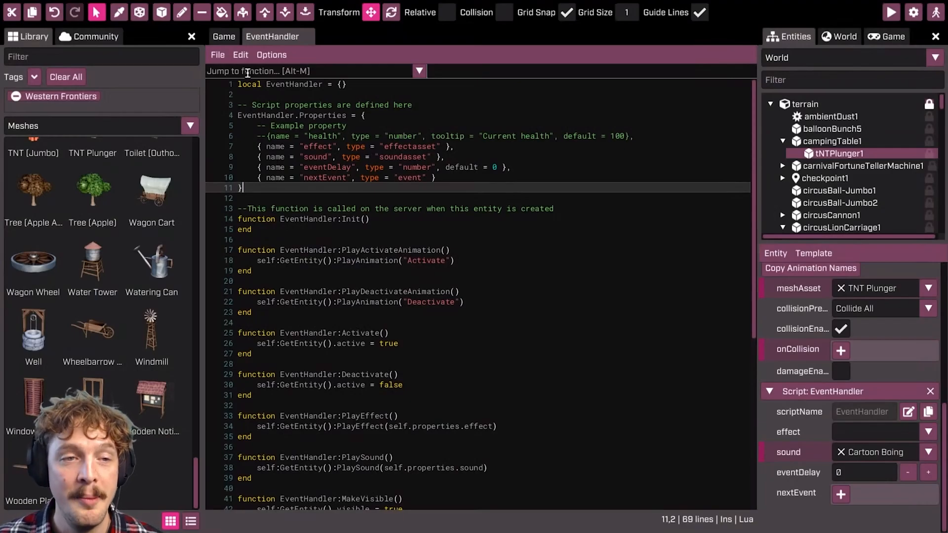
click(224, 36)
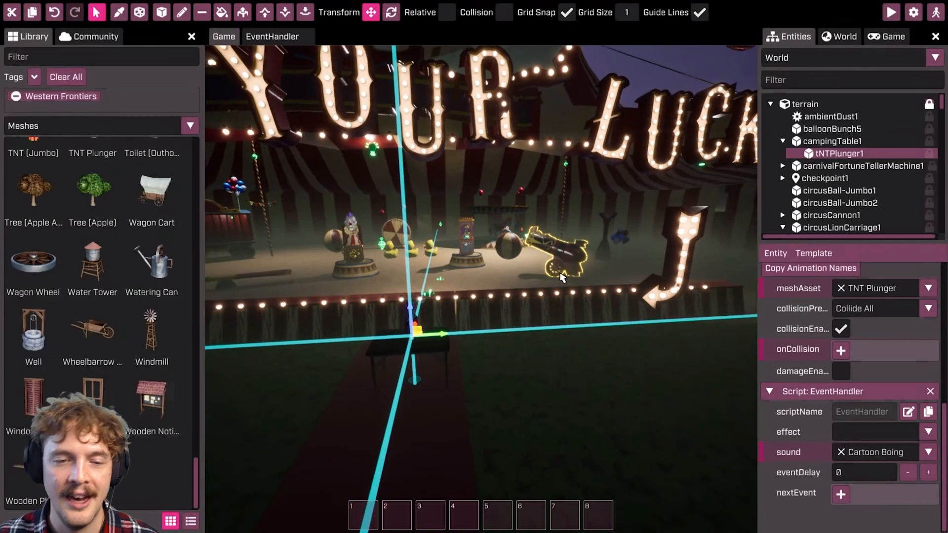